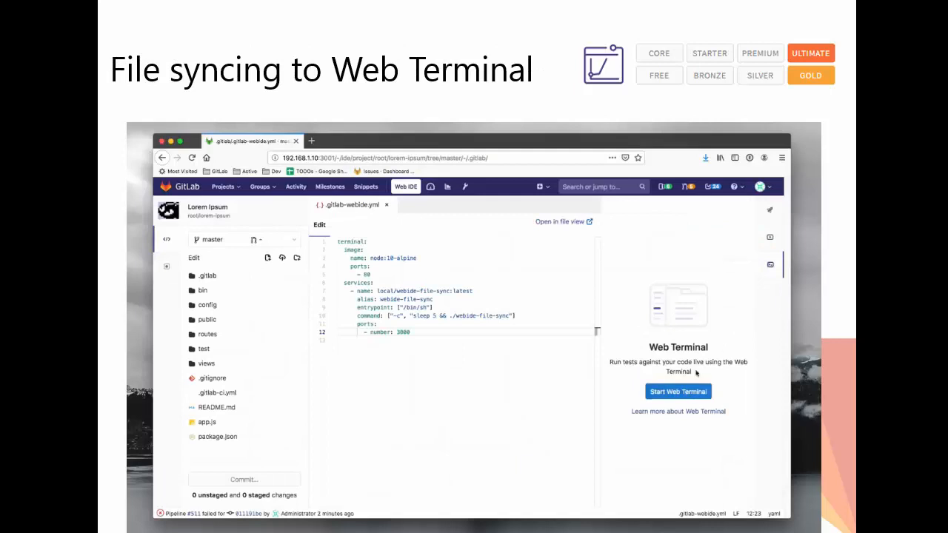
- Start the Web Terminal, show app.js beside it, and cd into $CI_PROJECT_DIR (/builds/root/lorem-ipsum)
left_click(678, 391)
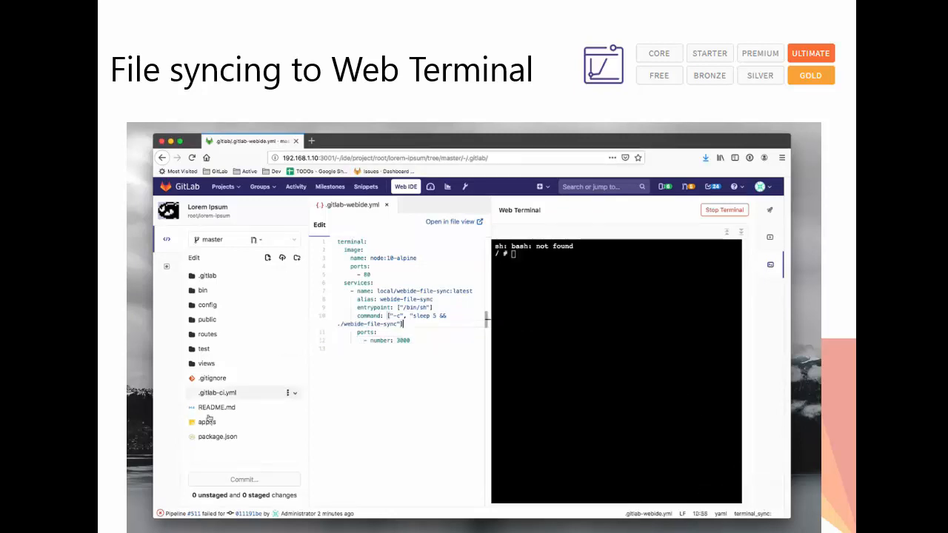
left_click(207, 422)
type("cd $")
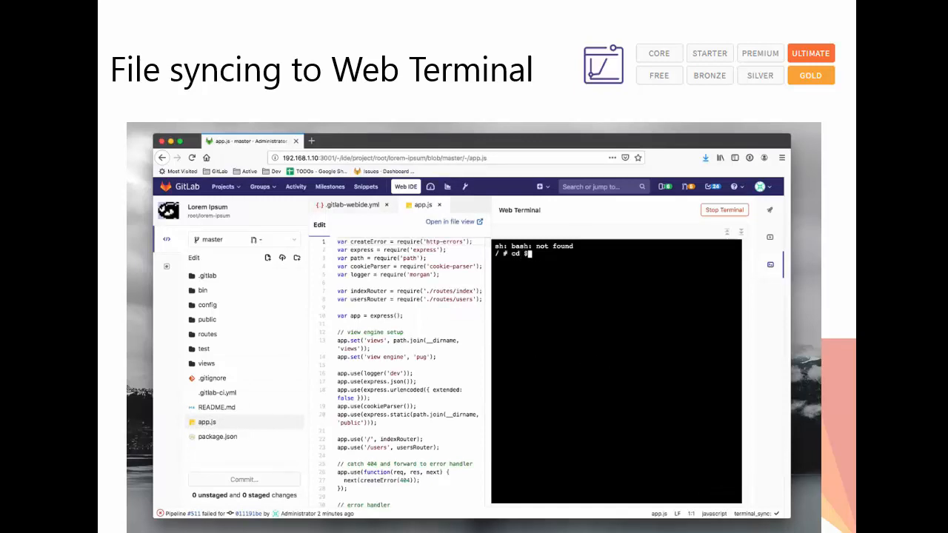
type("CI_PROJECT_DIR")
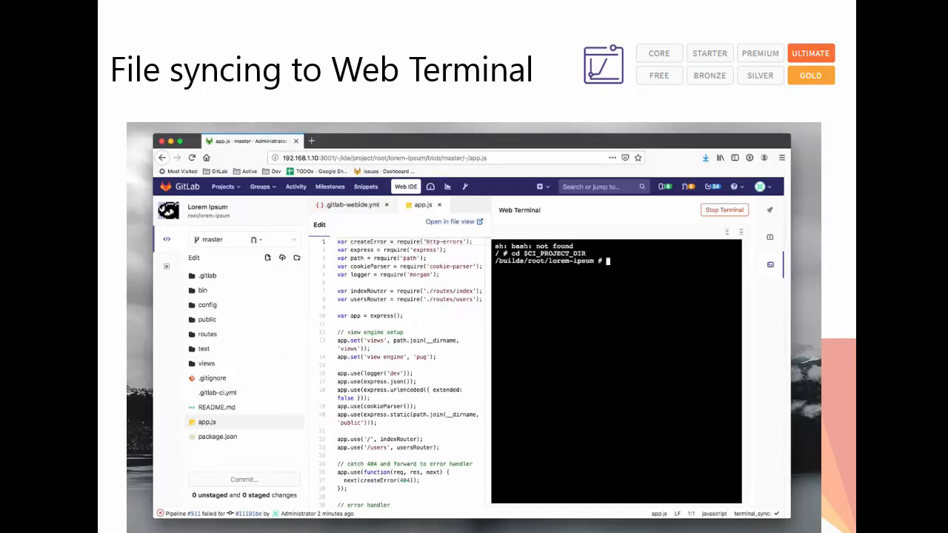